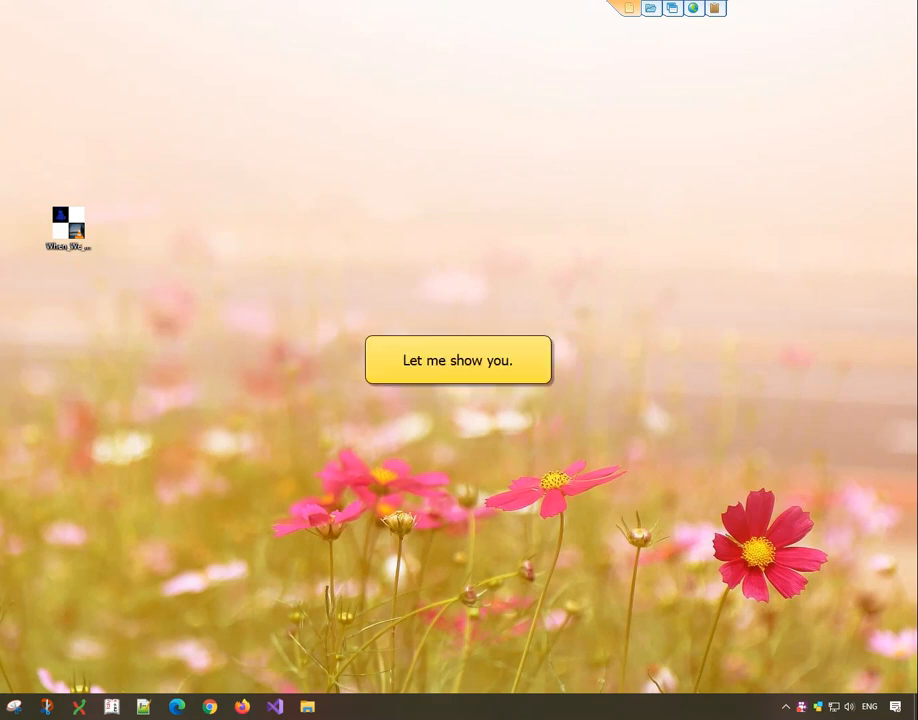
Add the 12 selected music files from Personal to Copywhiz.
left_click(457, 360)
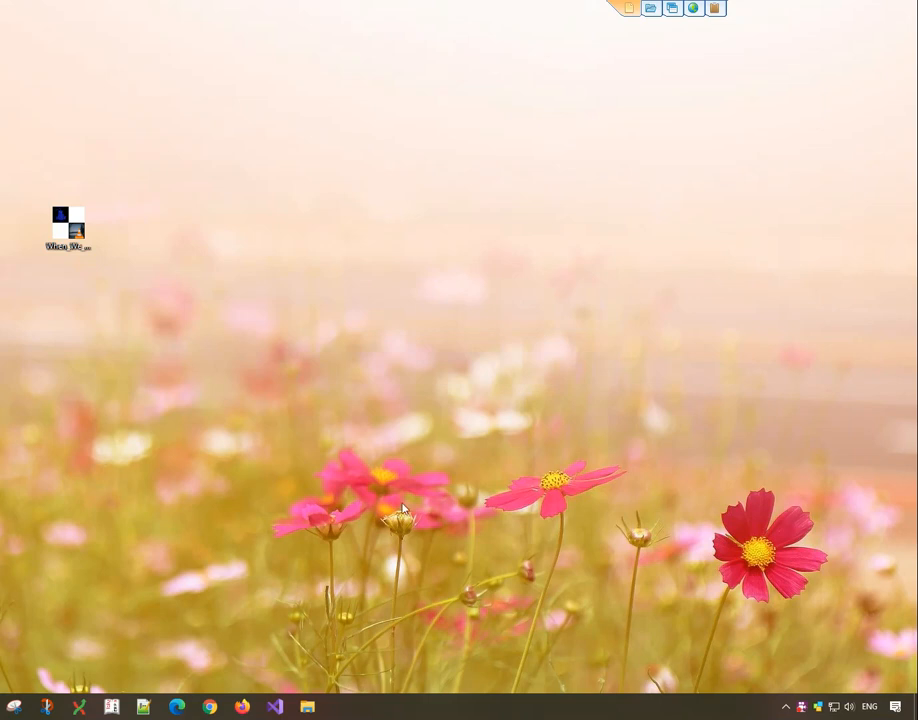
left_click(307, 707)
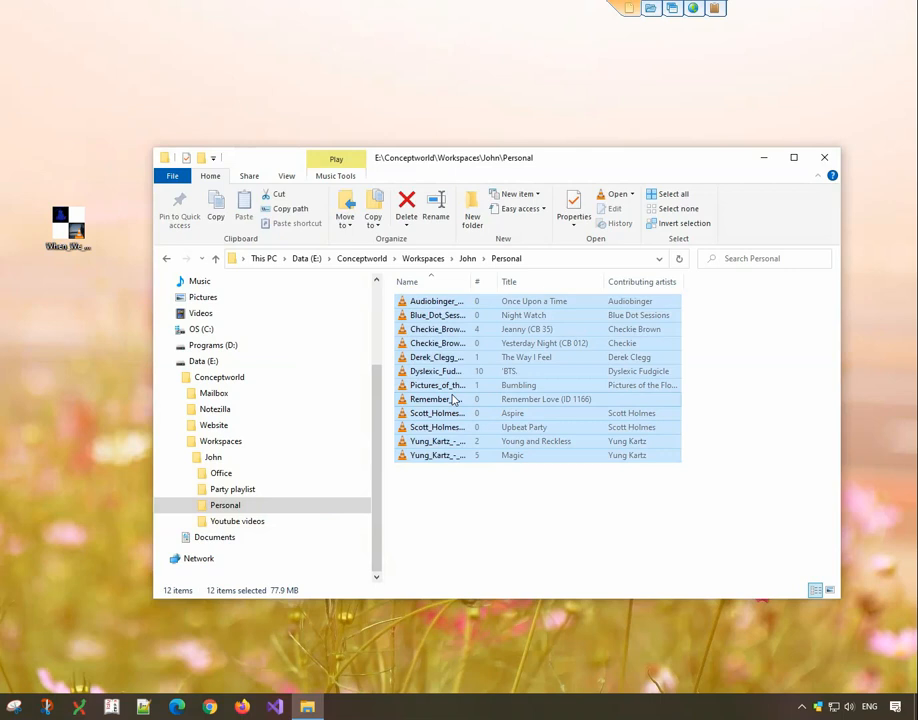
right_click(450, 399)
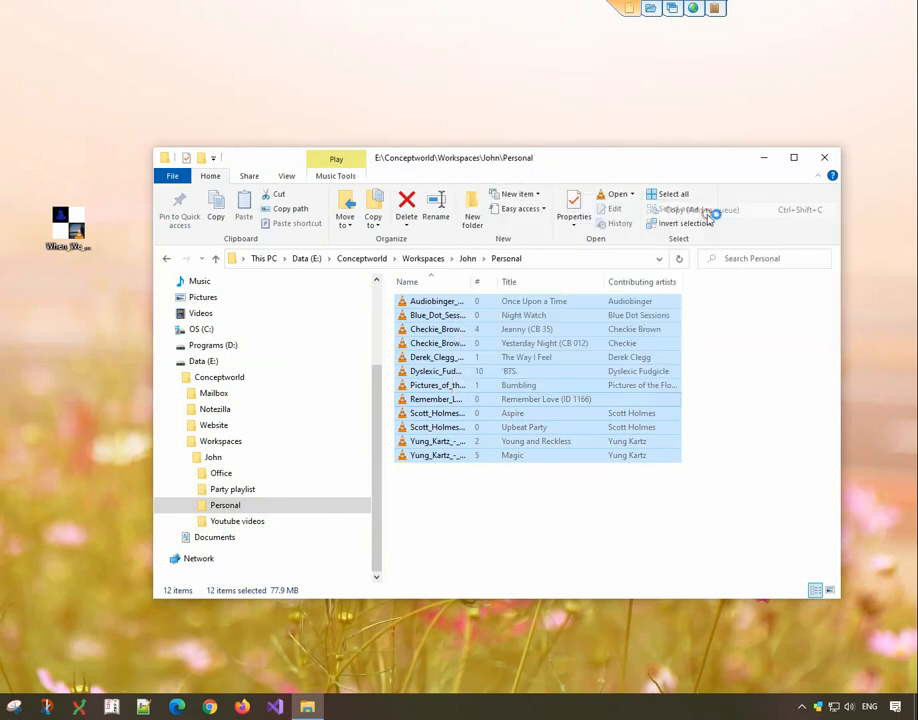
left_click(700, 210)
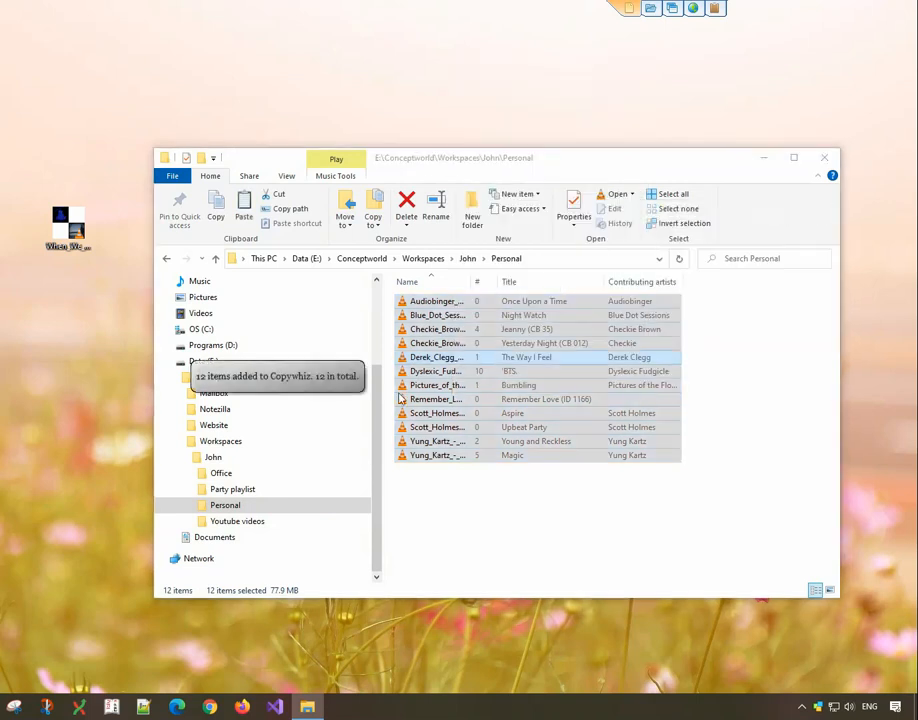
Paste into Party playlist with Organize enabled in Advanced Settings' Destination options.
left_click(233, 489)
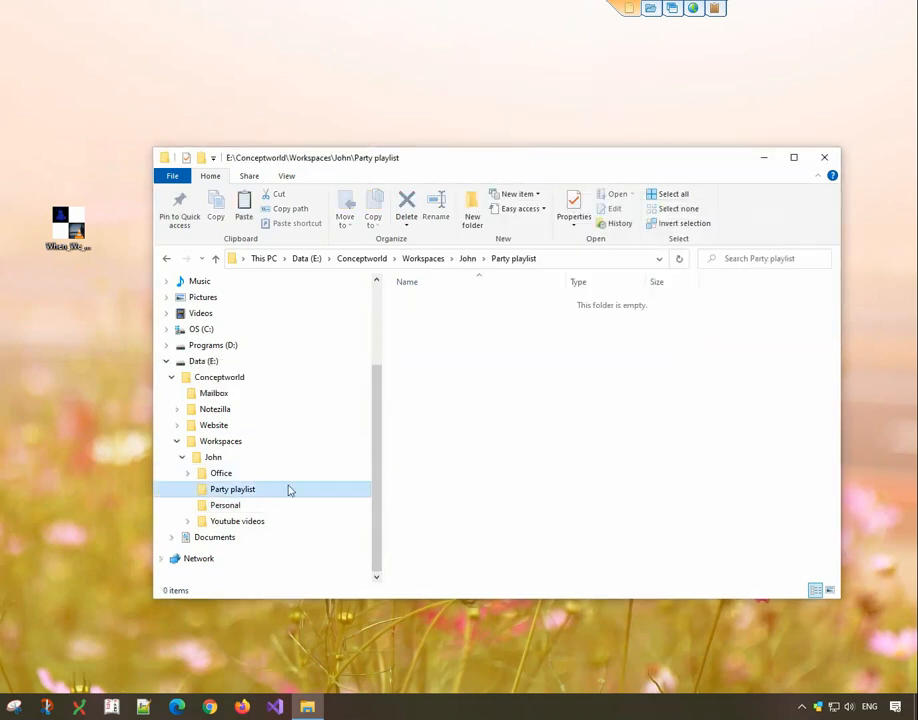
right_click(530, 400)
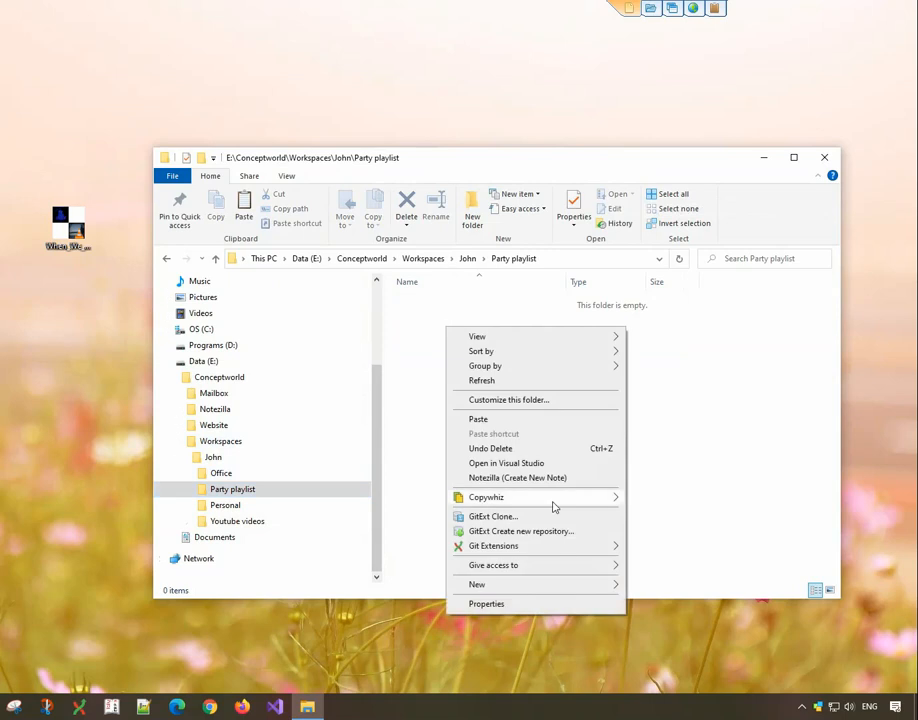
mouse_move(486, 497)
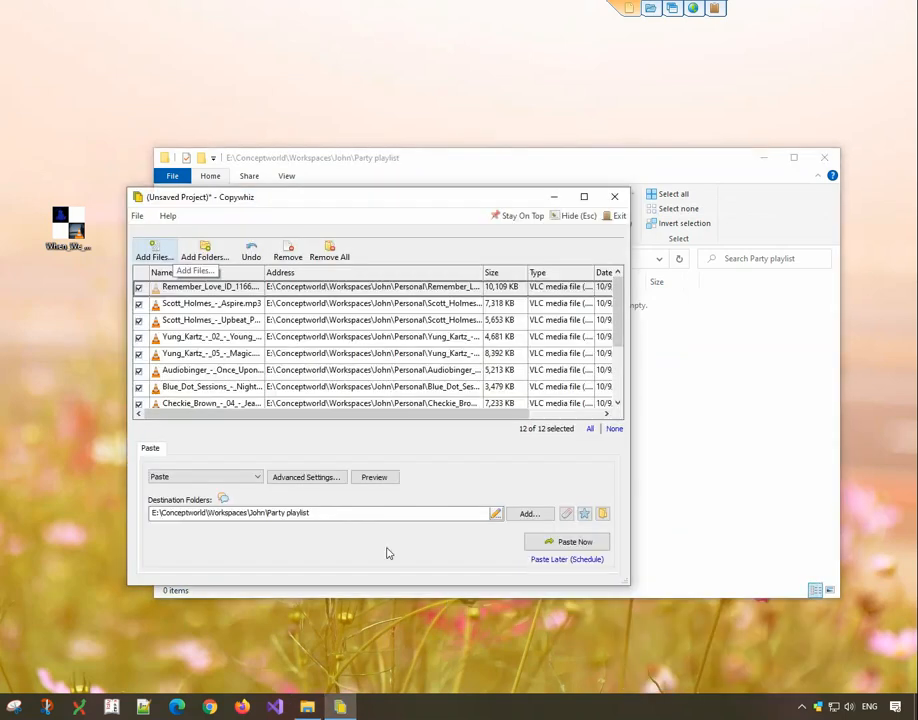
left_click(305, 477)
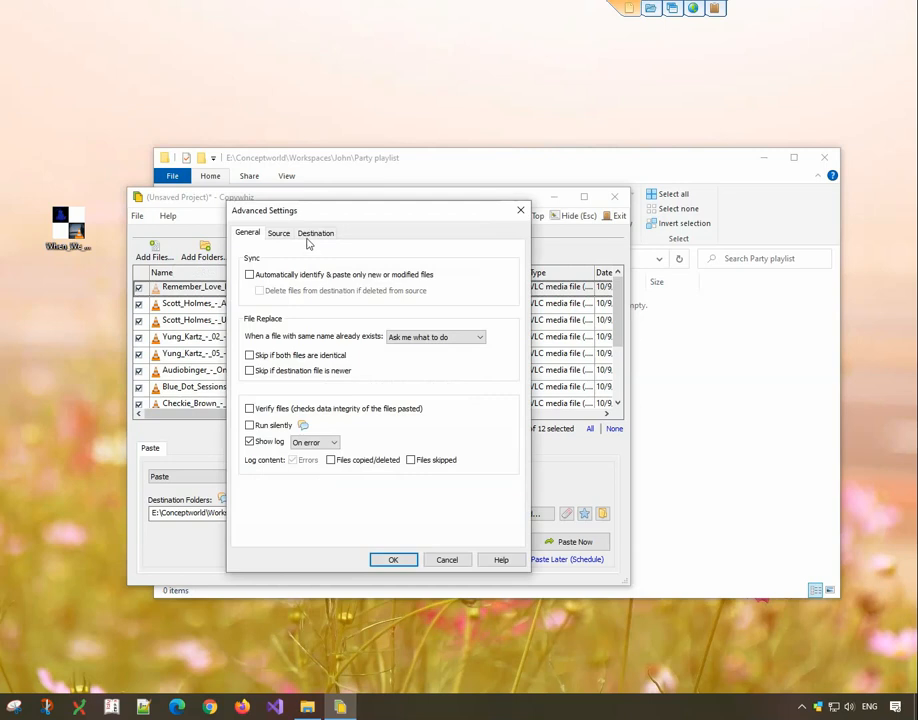
left_click(316, 232)
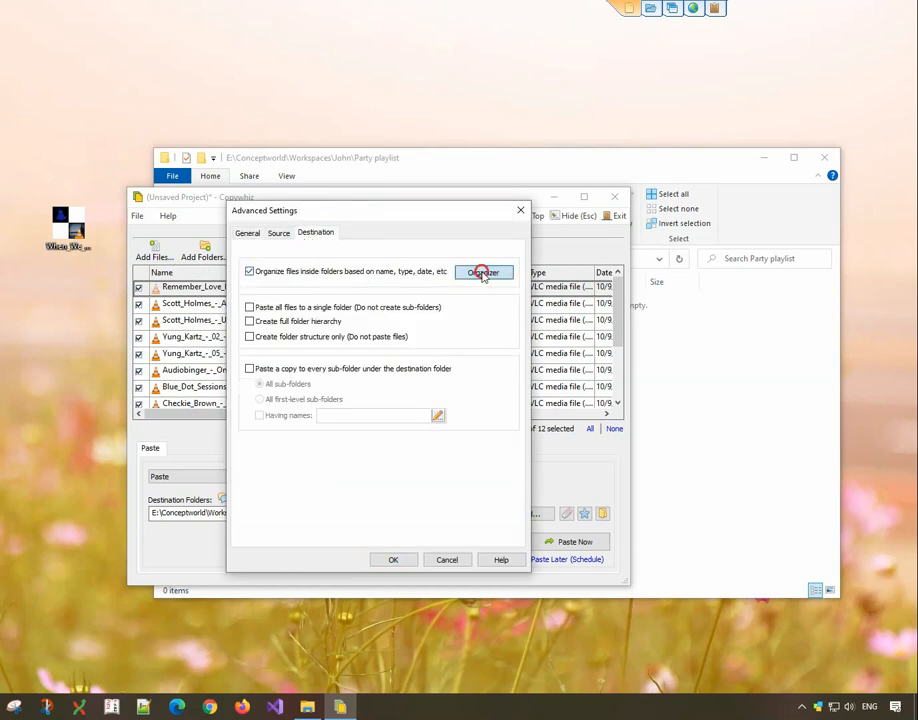
left_click(483, 272)
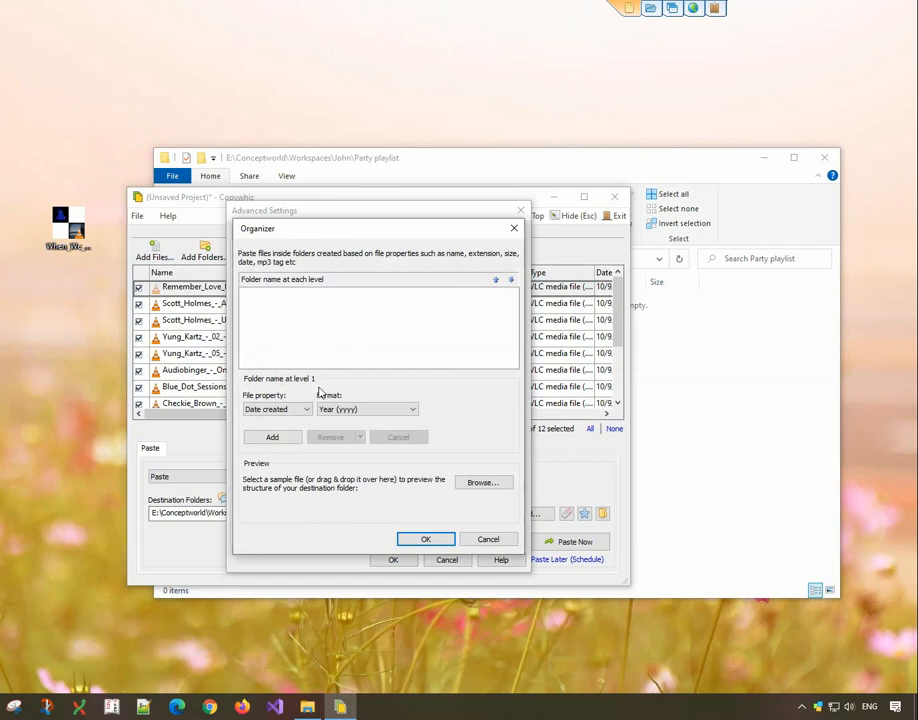
Name folders from metadata with Genre then Album levels, previewed on a sample track.
left_click(278, 409)
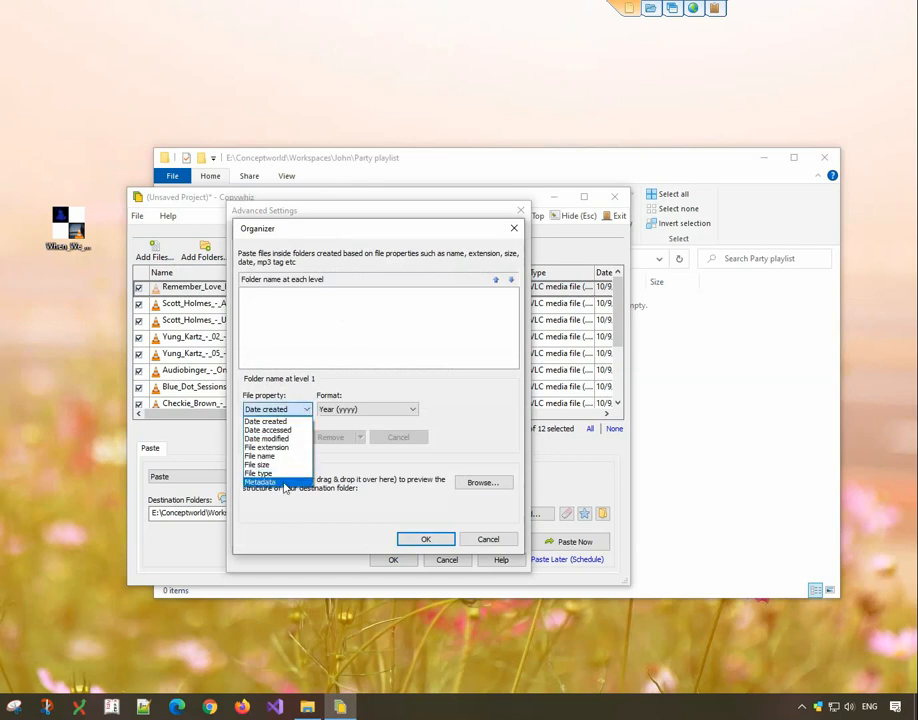
left_click(261, 482)
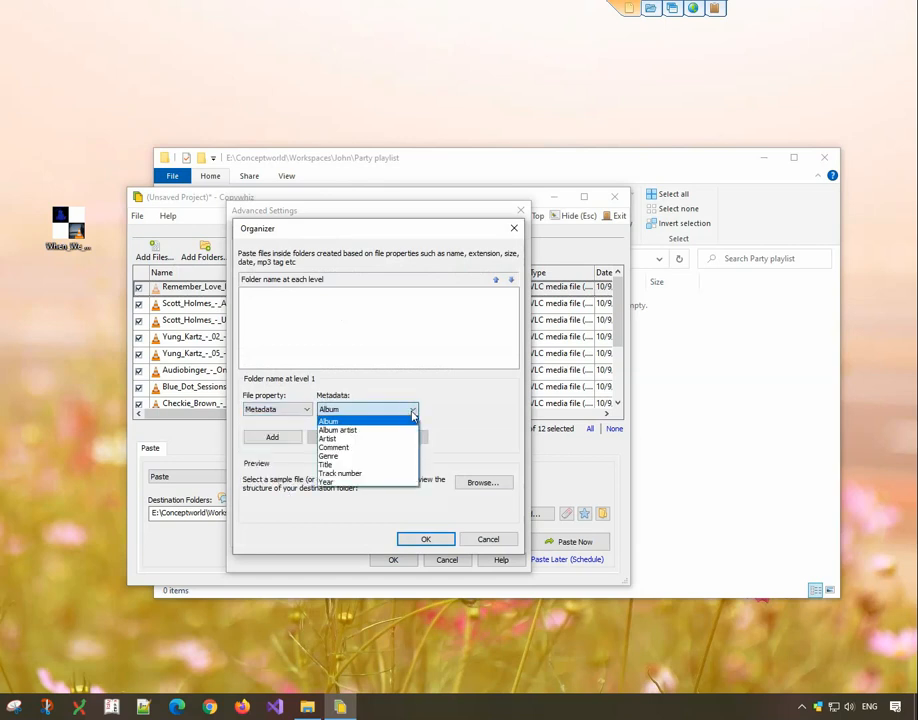
left_click(328, 456)
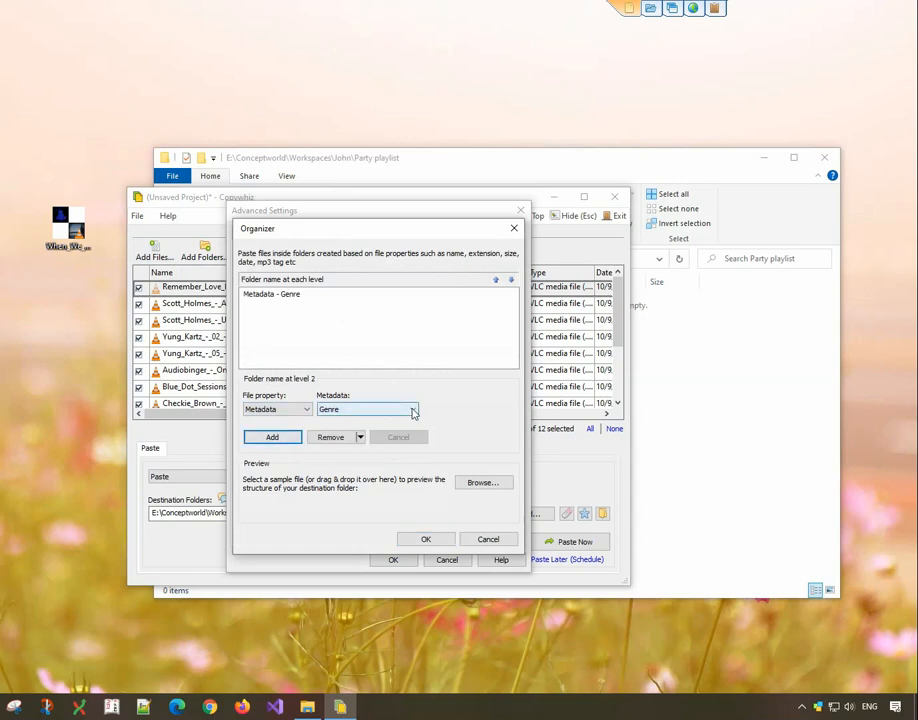
left_click(411, 409)
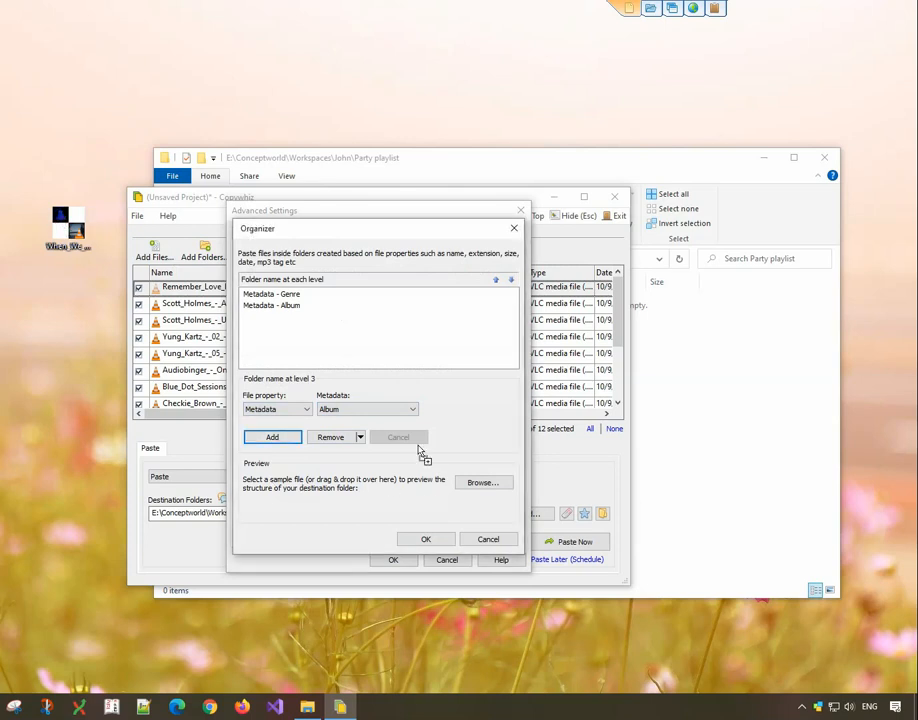
left_click(483, 483)
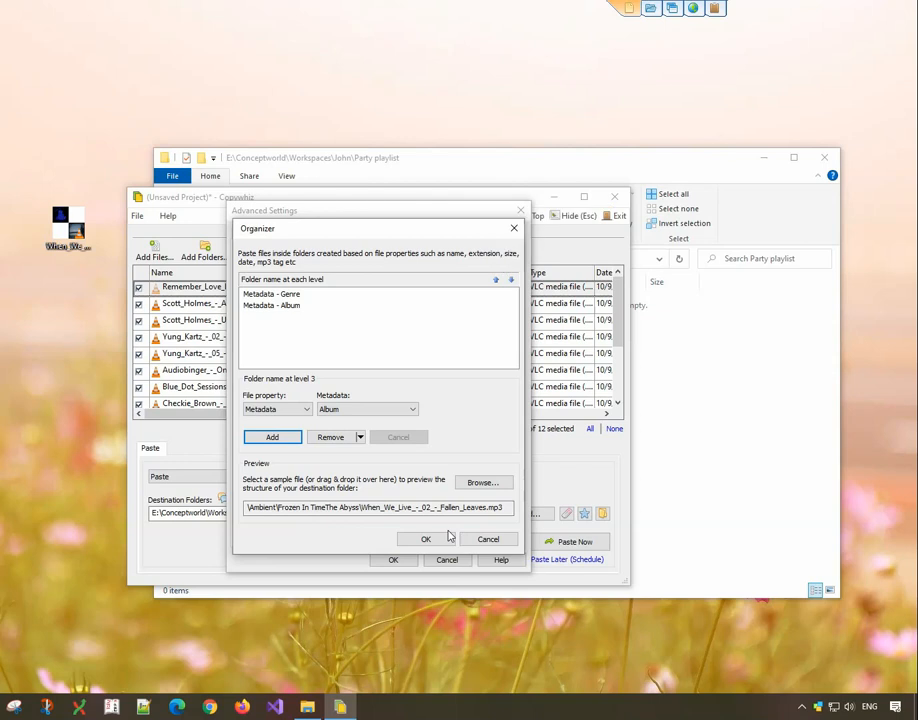
left_click(425, 538)
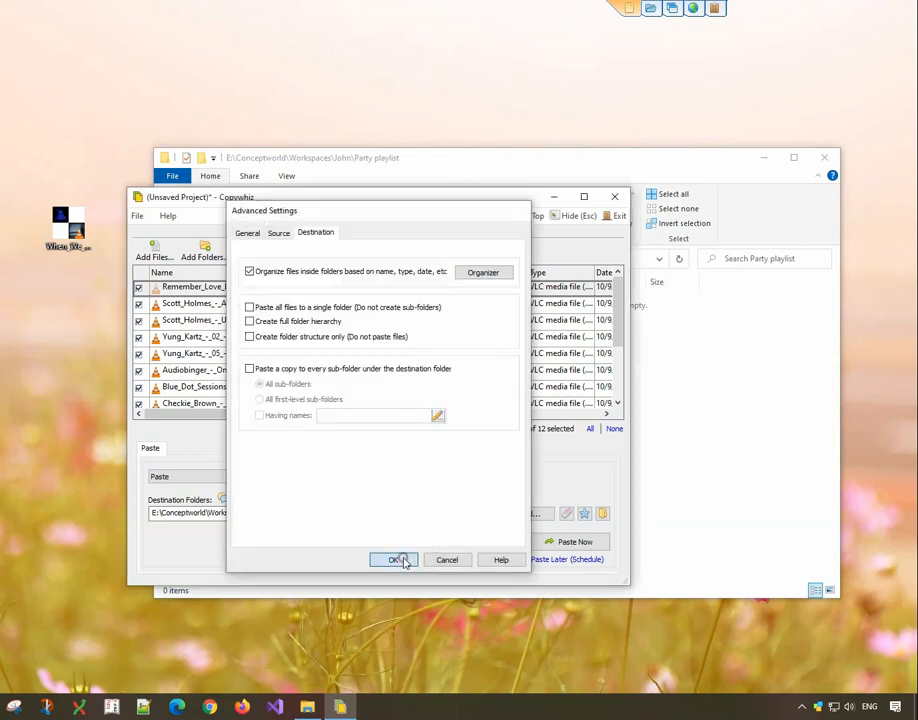
Accept the Advanced Settings so the tracks paste into Party playlist's genre folders.
left_click(393, 559)
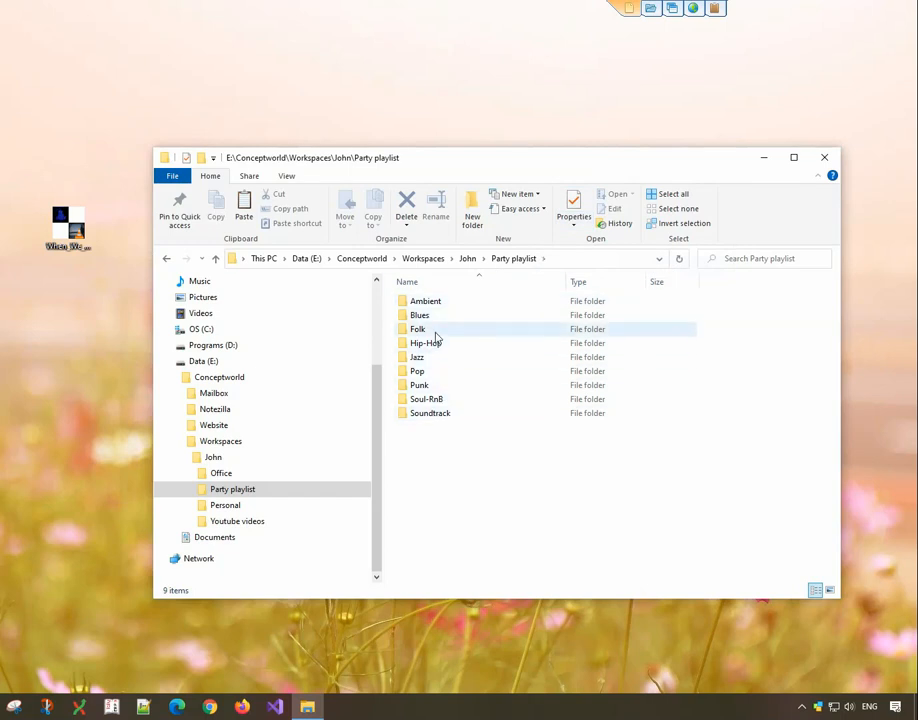
Check Folk > Good Graces holds its track, then close File Explorer.
double_click(418, 329)
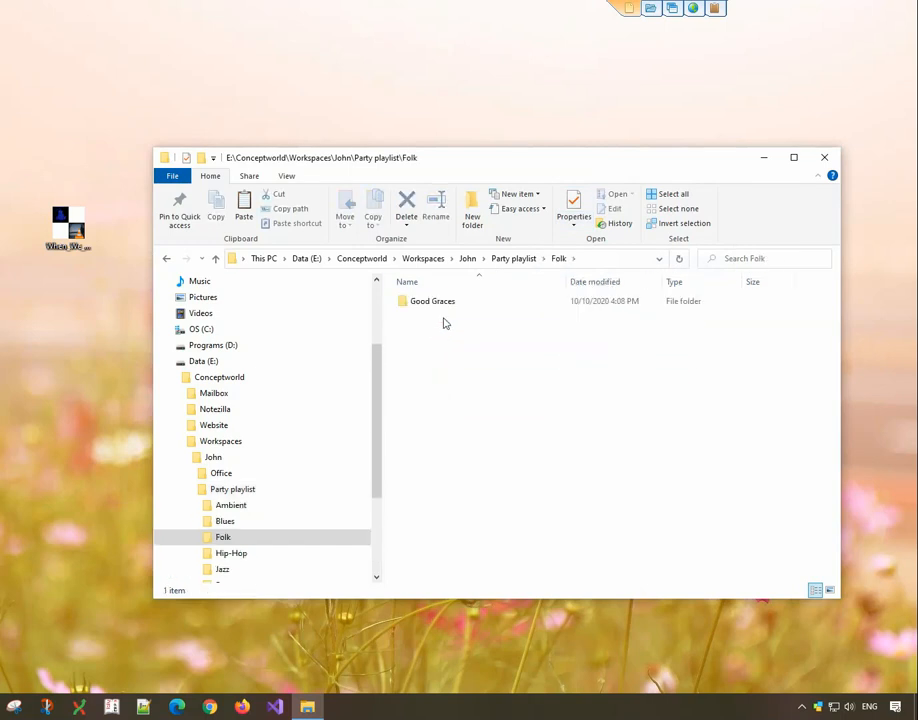
double_click(432, 301)
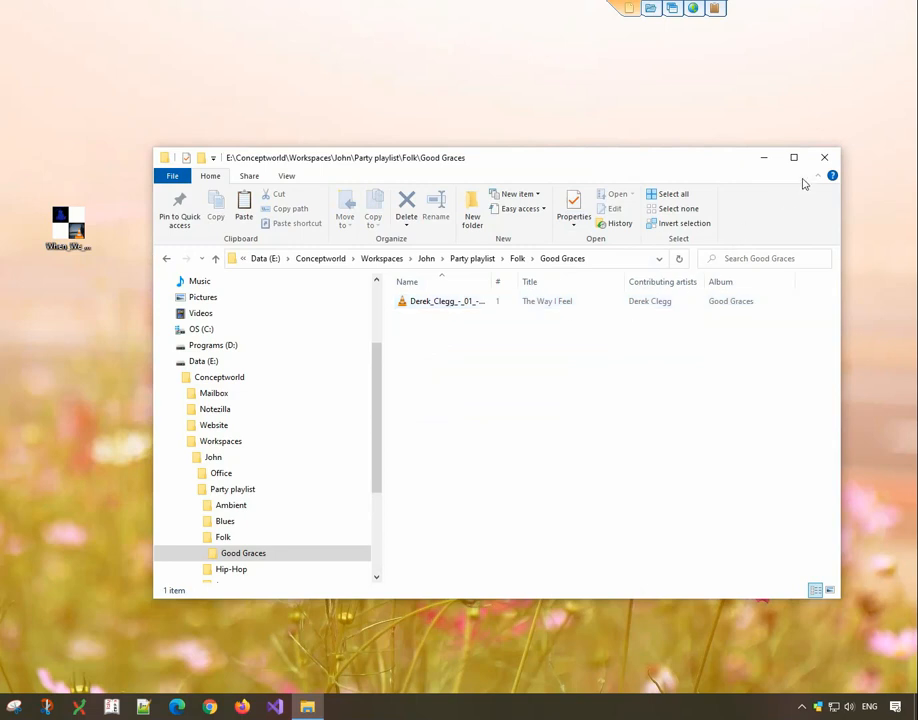
left_click(824, 157)
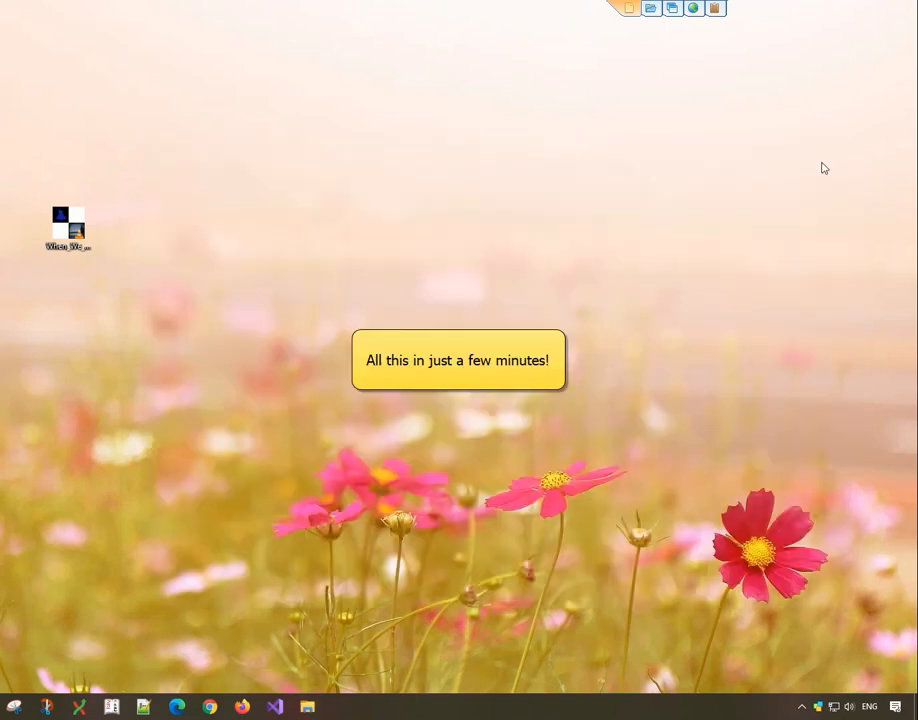